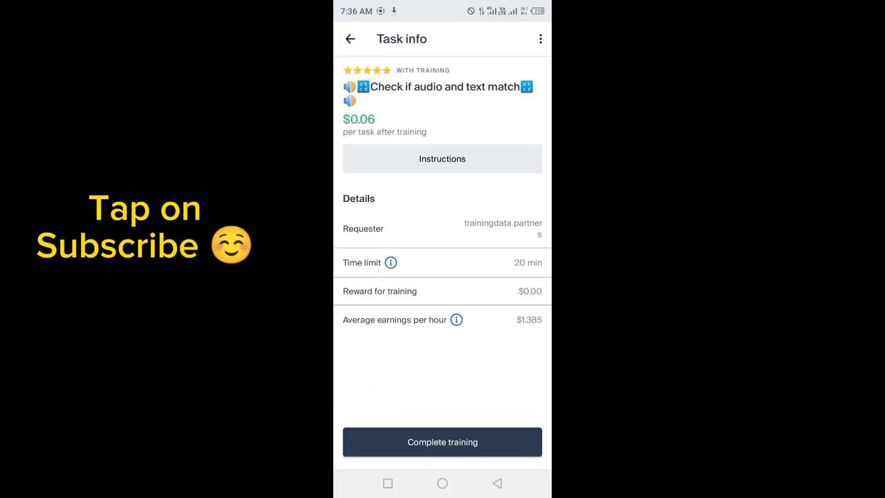
Step: Start the audio-text match training from the Task info page and wait for it to load
left_click(442, 443)
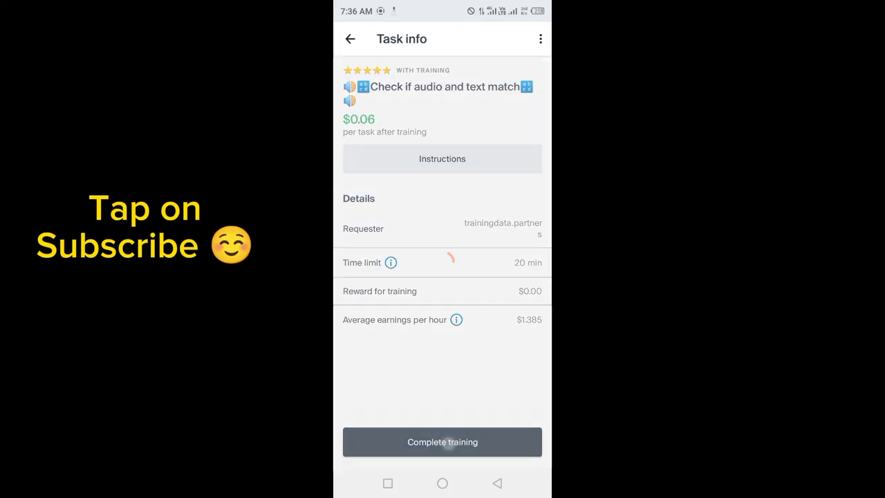
left_click(442, 443)
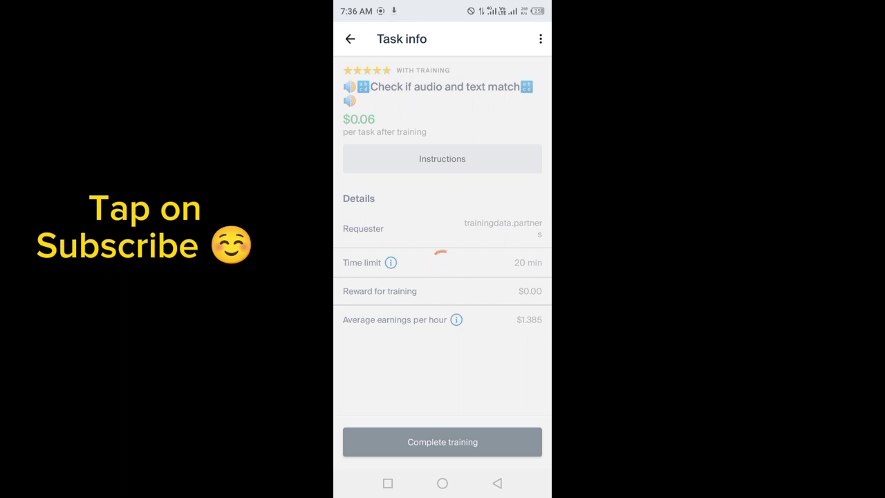
left_click(442, 157)
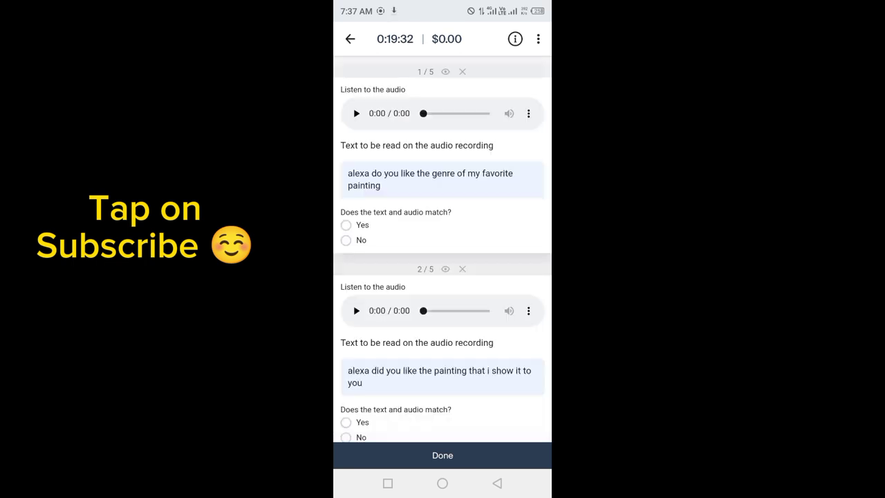
Step: Play the first item's recording and answer Yes, the audio matches its text
left_click(357, 113)
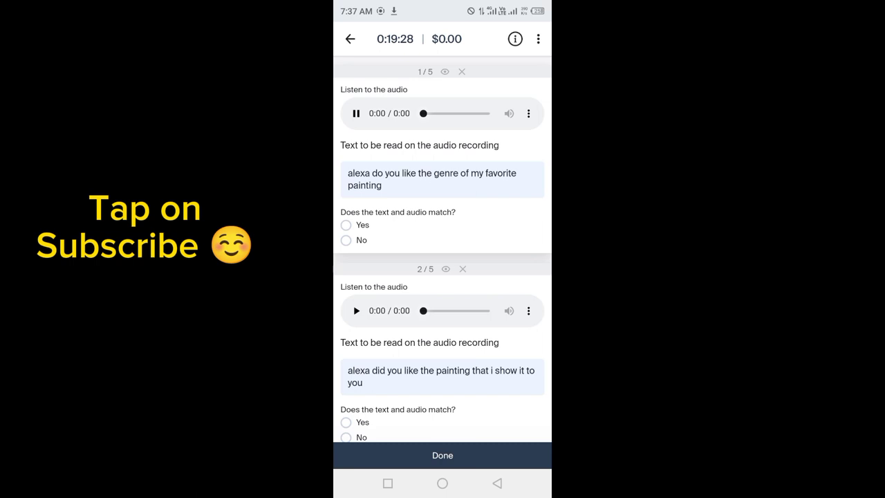
left_click(528, 113)
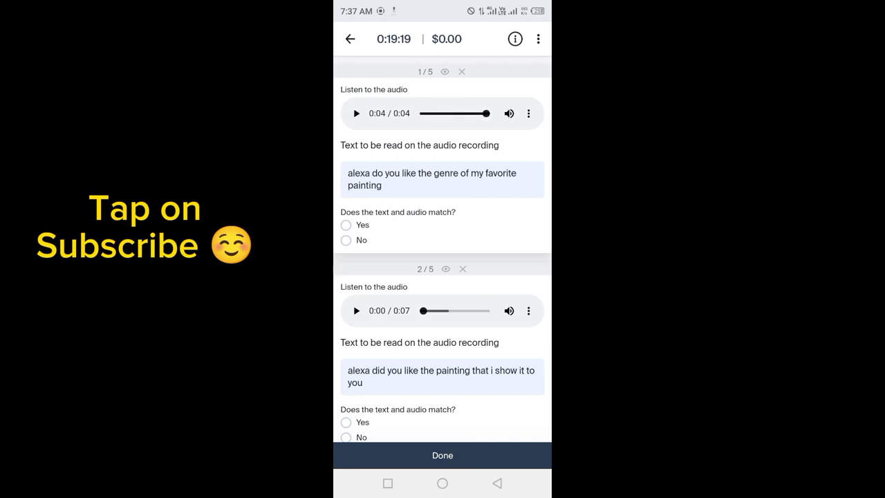
left_click(346, 224)
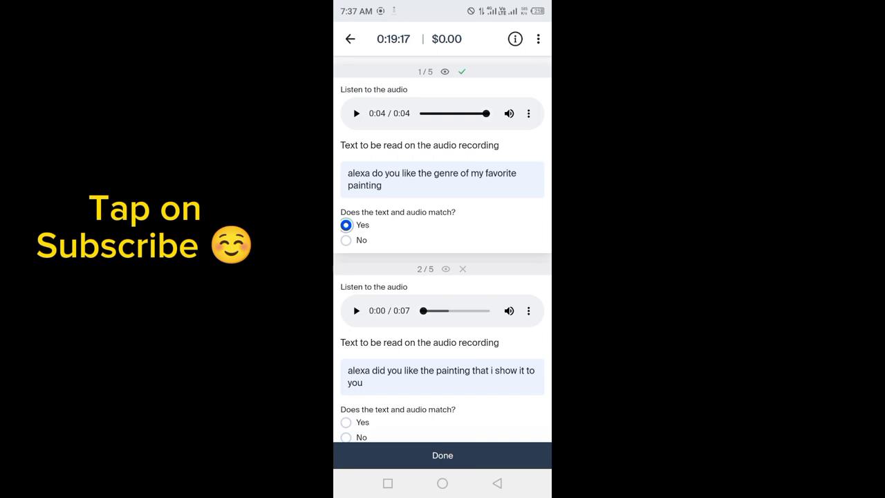
Step: Play the remaining recordings and answer Yes for the fifth and fourth items
scroll("down", 3)
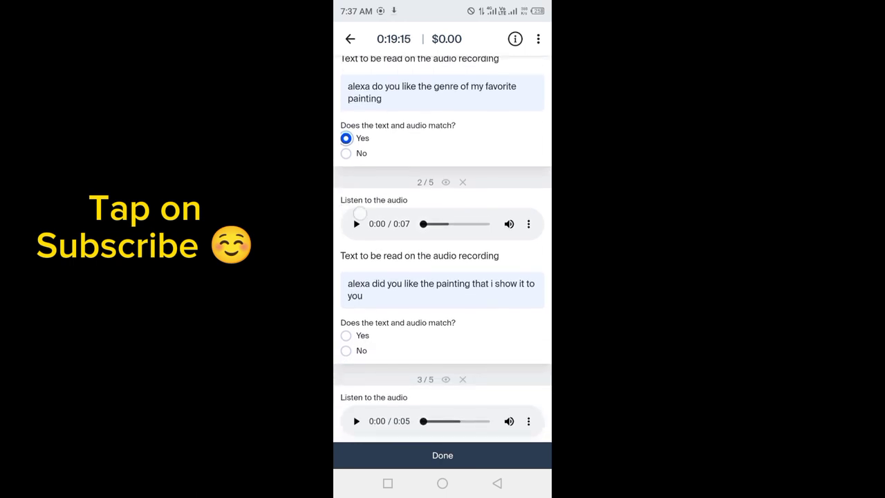
left_click(346, 349)
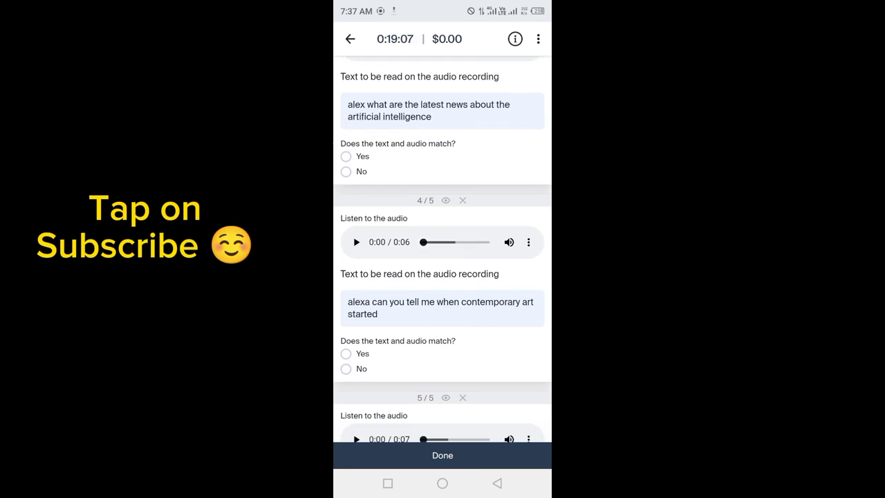
left_click(346, 156)
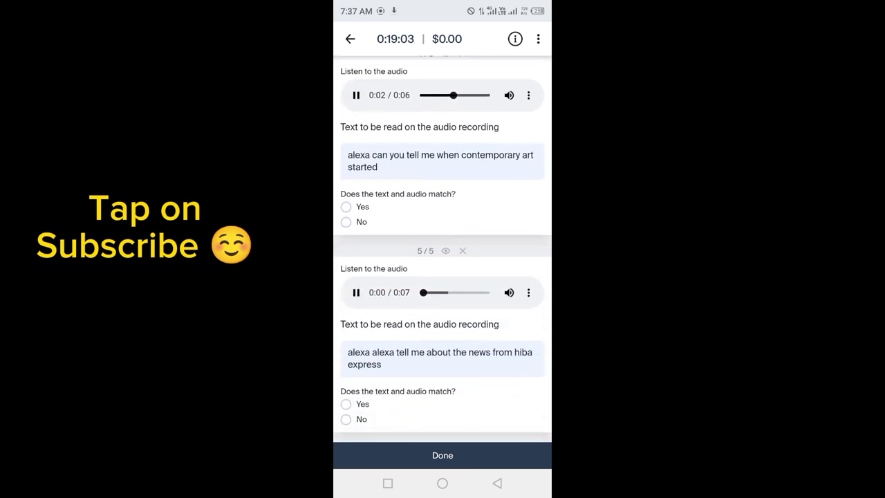
left_click(346, 404)
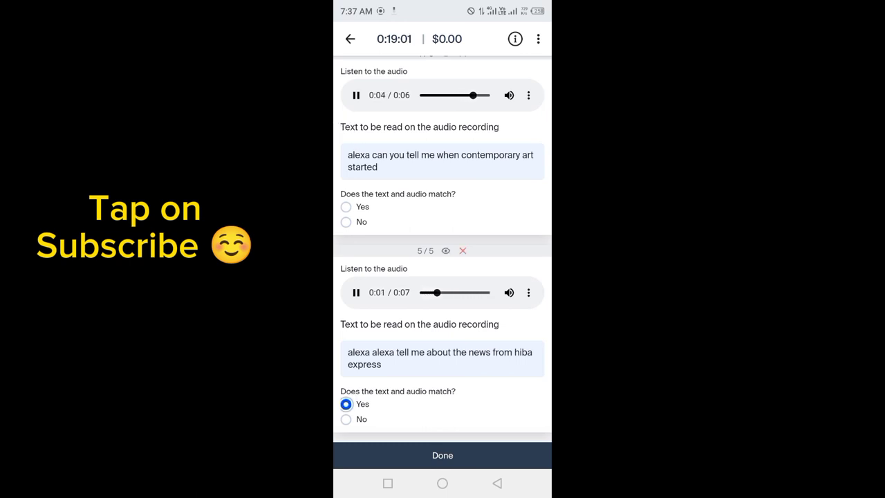
left_click(345, 207)
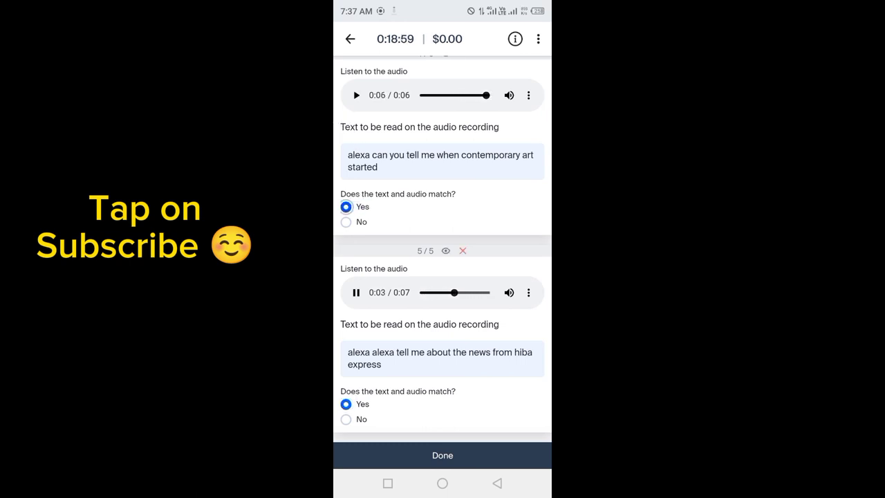